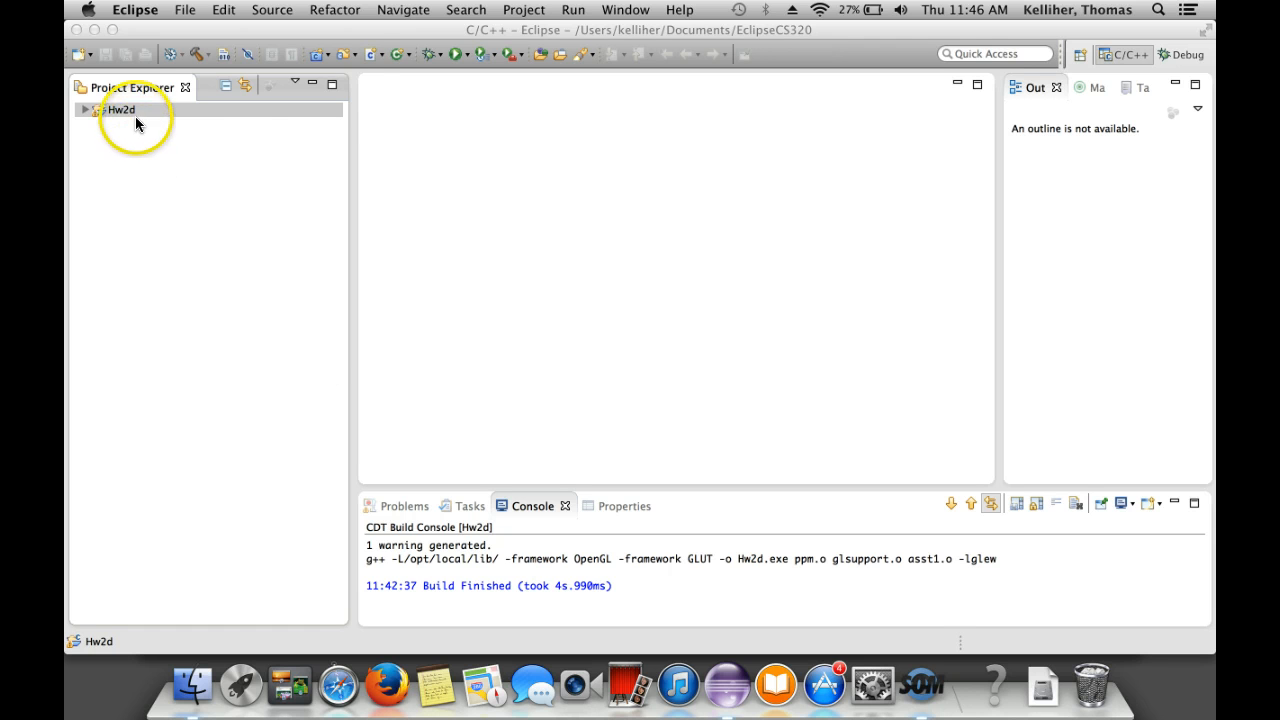
Clean the Hw2d project from its Project Explorer context menu.
{"action": "right_click", "coordinate": [119, 109]}
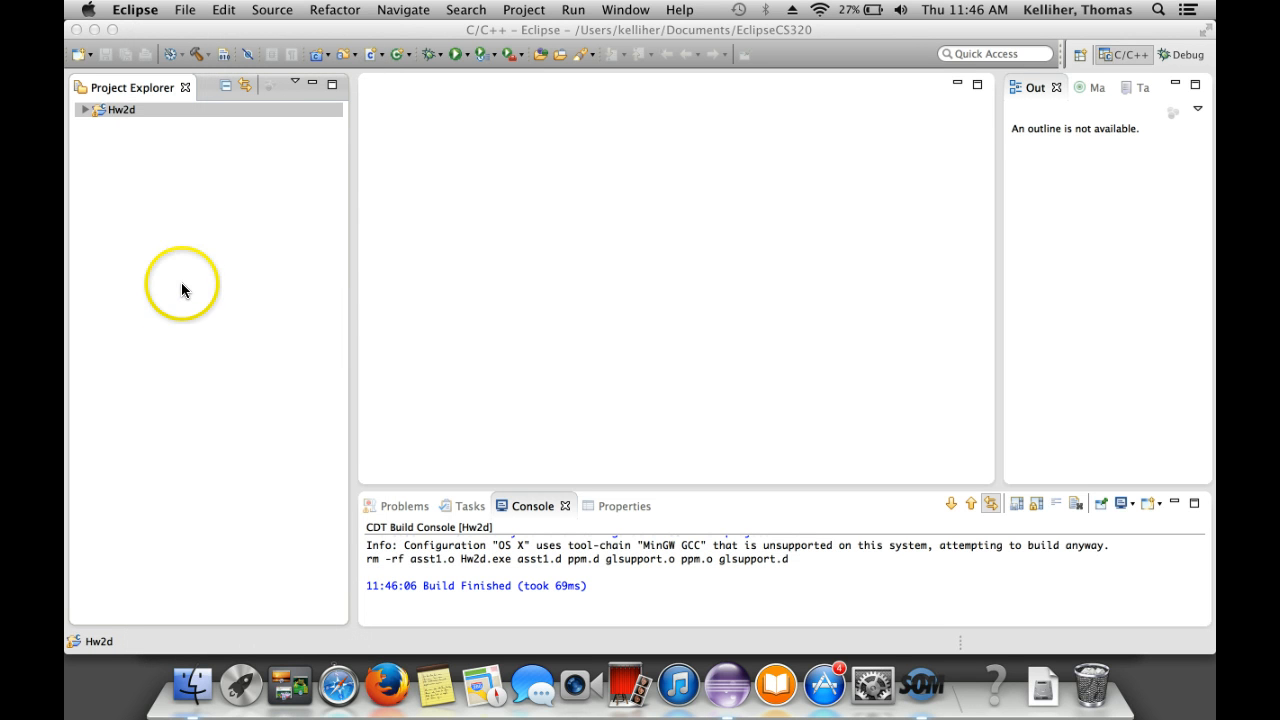
{"action": "left_click", "coordinate": [120, 109]}
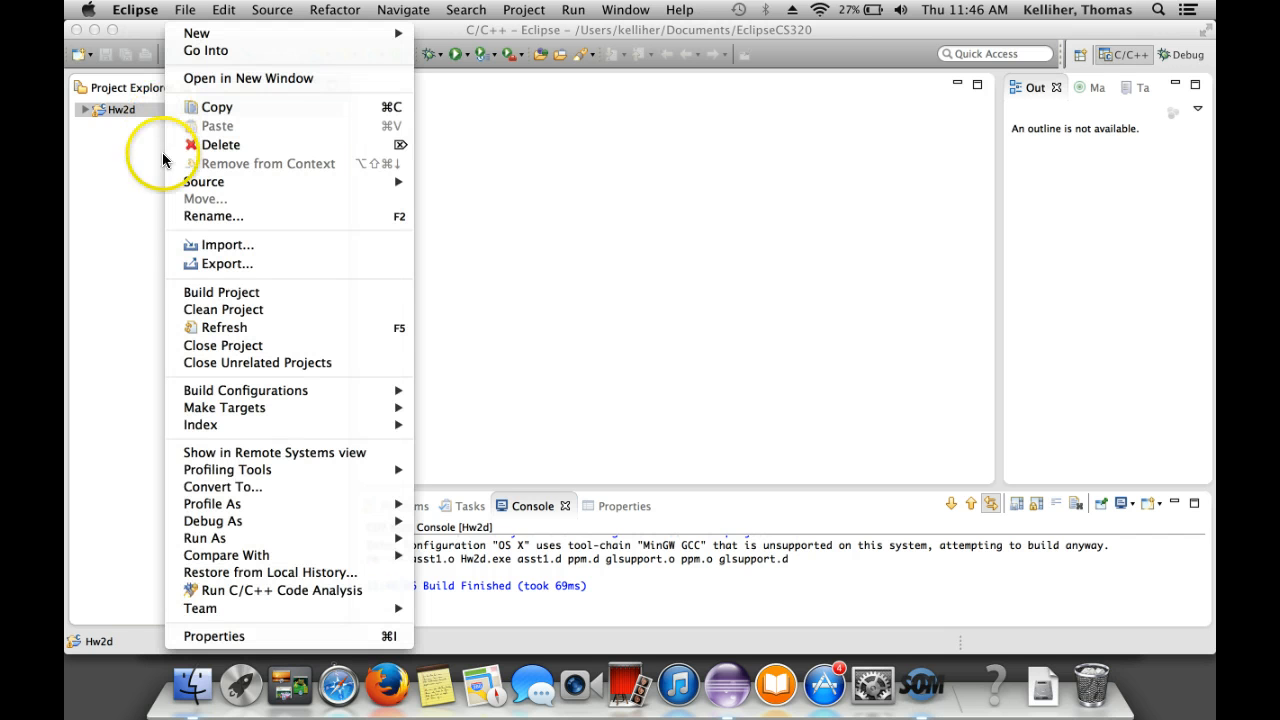
{"action": "mouse_move", "coordinate": [221, 292]}
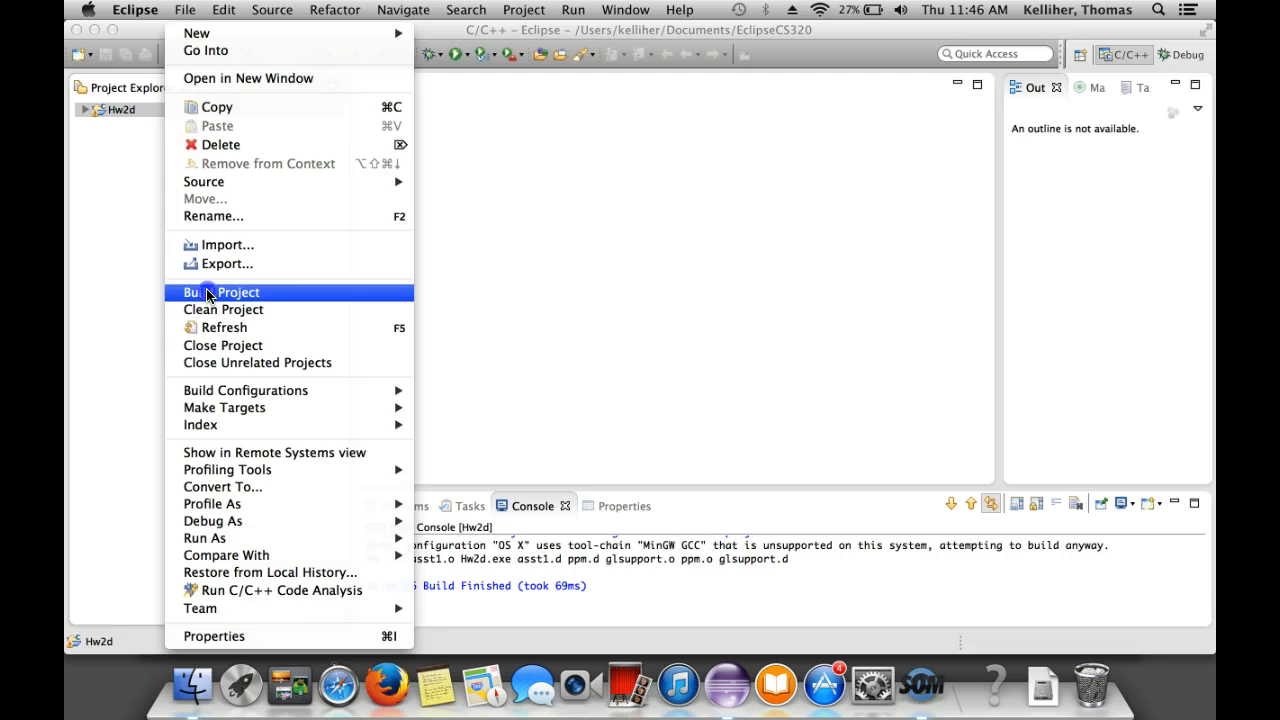
Build the Hw2d project to recompile sources and relink Hw2d.exe.
{"action": "left_click", "coordinate": [221, 292]}
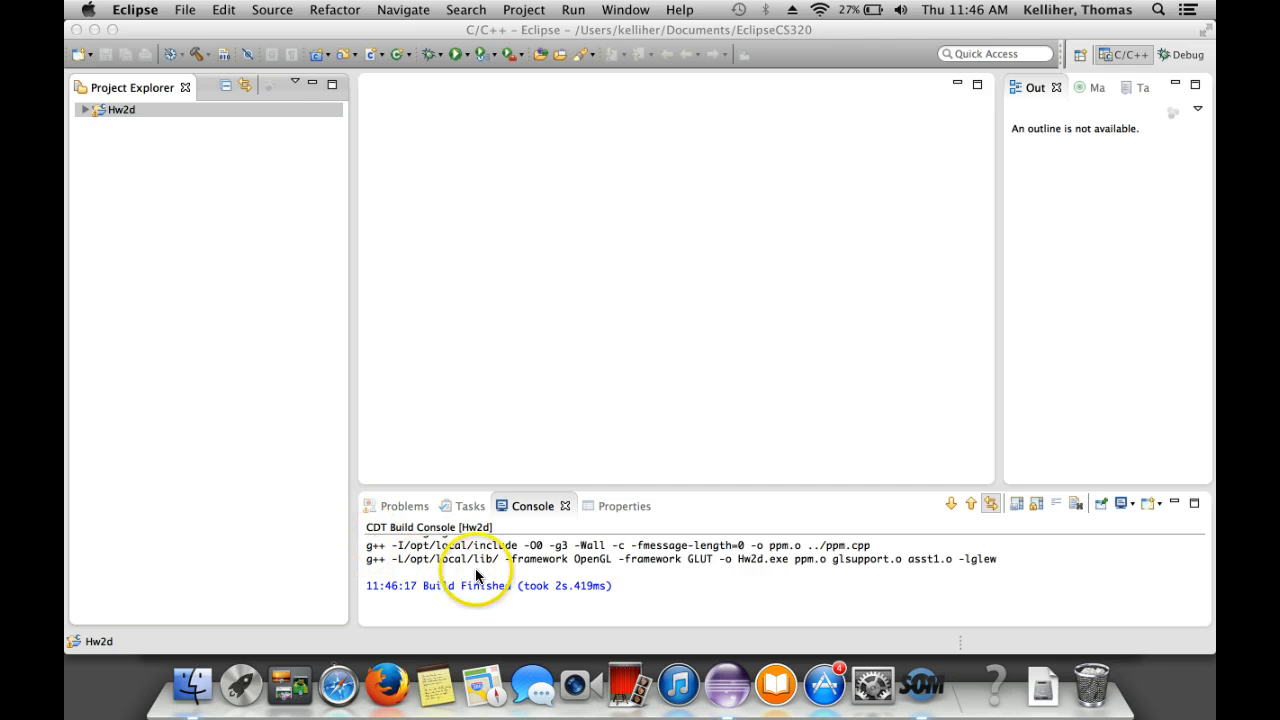
{"action": "mouse_move", "coordinate": [630, 574]}
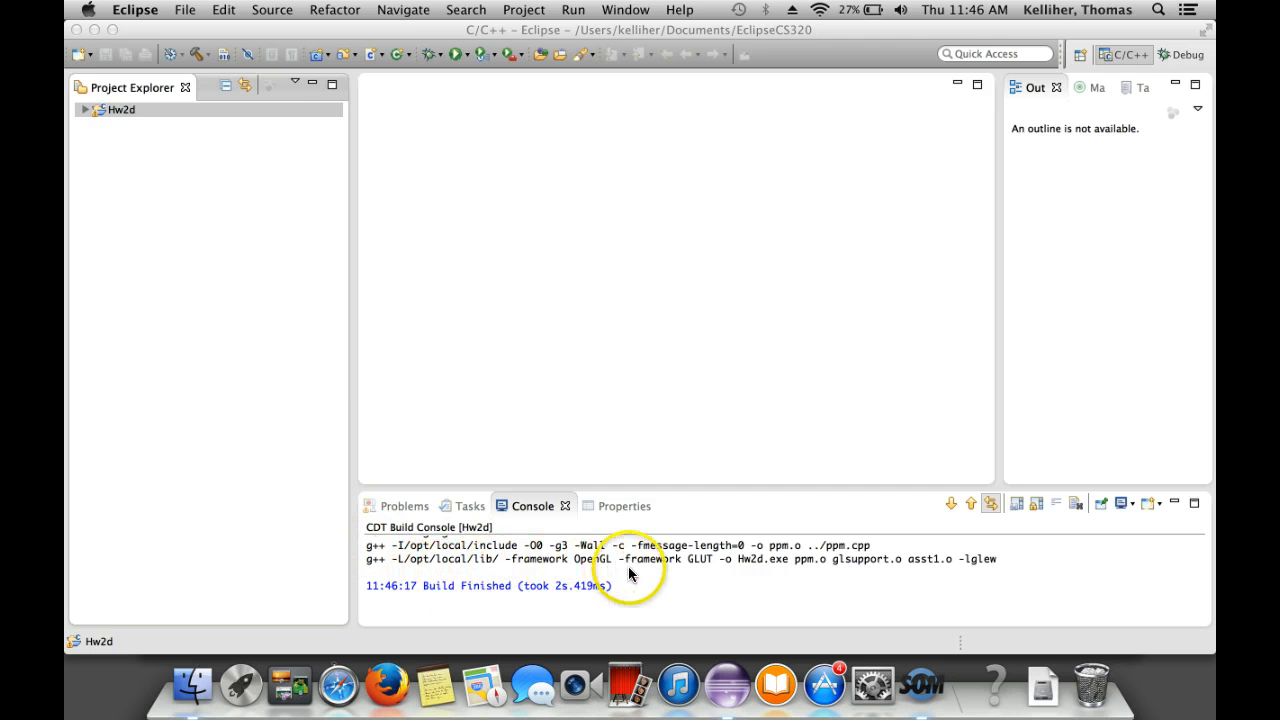
{"action": "mouse_move", "coordinate": [660, 573]}
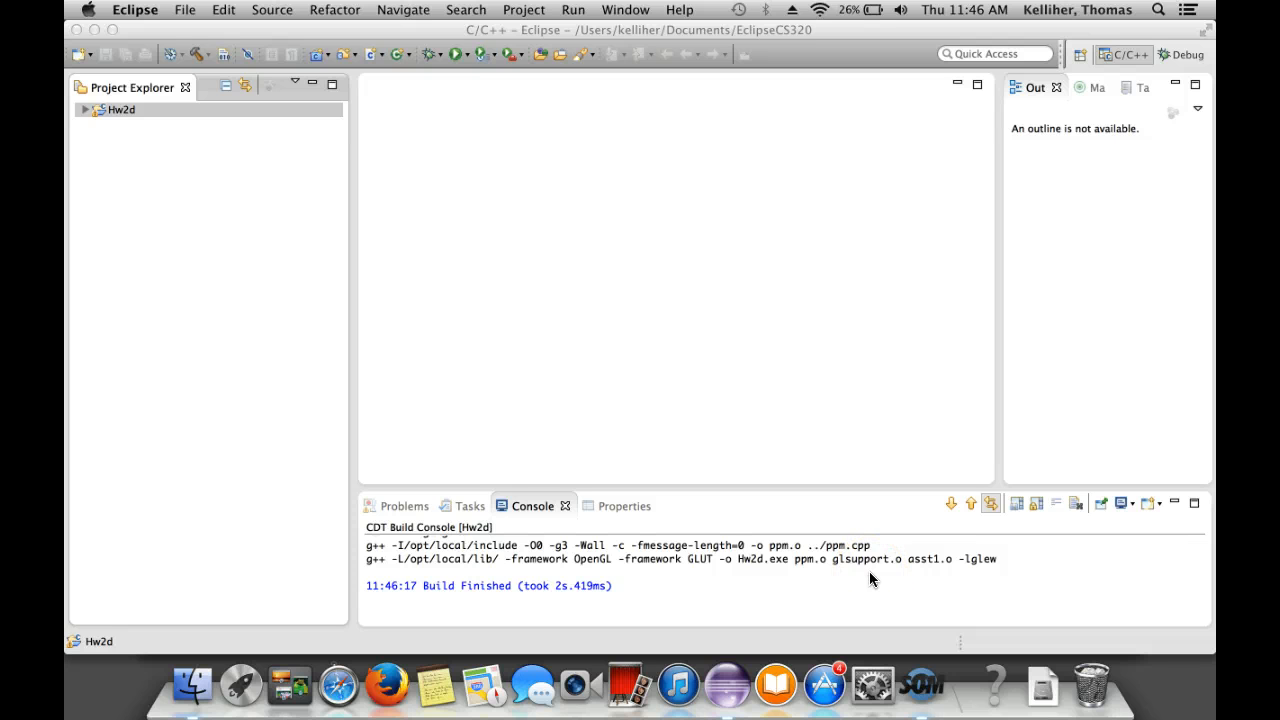
{"action": "mouse_move", "coordinate": [780, 578]}
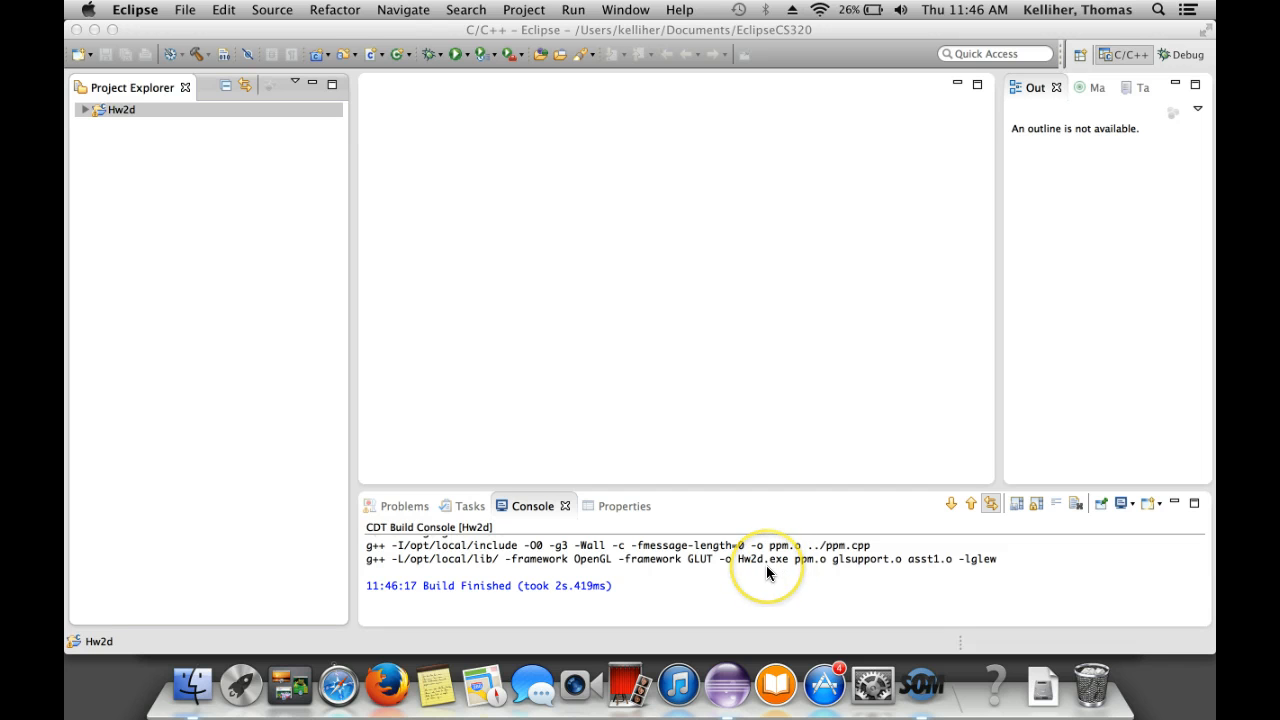
{"action": "mouse_move", "coordinate": [762, 570]}
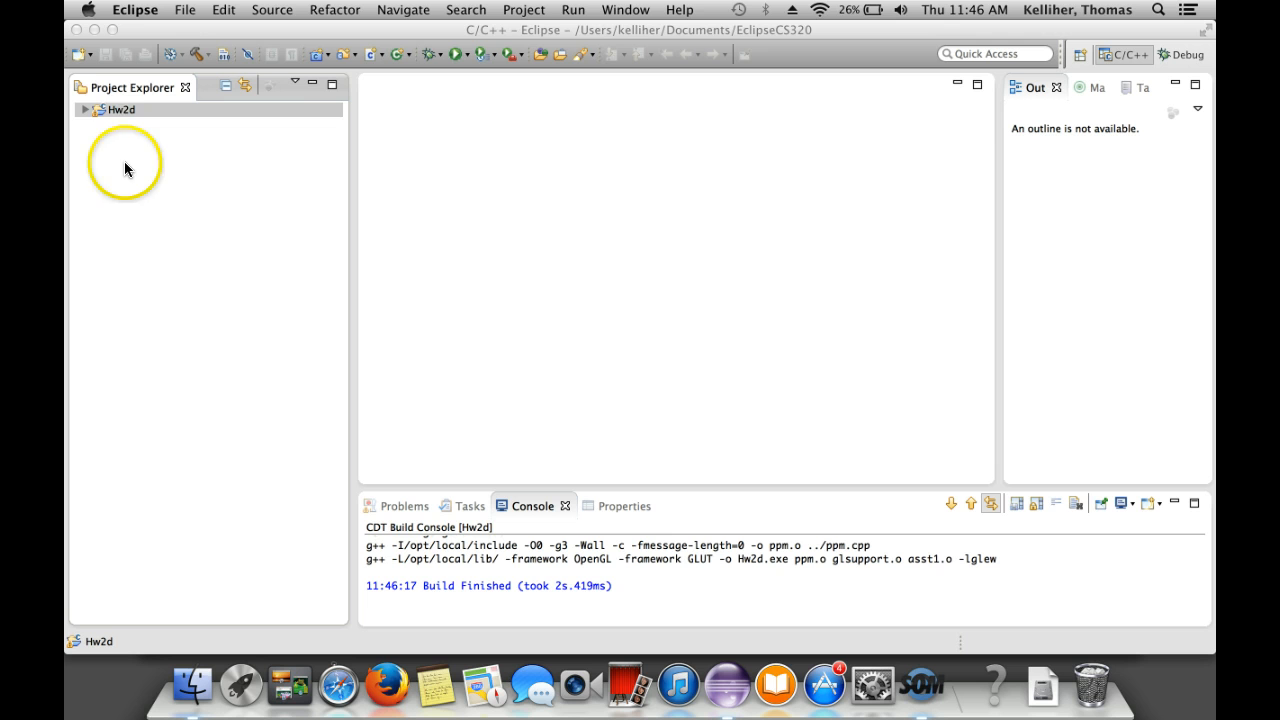
Run Hw2d as a Local C/C++ Application and dismiss the 'Binary not found' failure.
{"action": "left_click", "coordinate": [85, 109]}
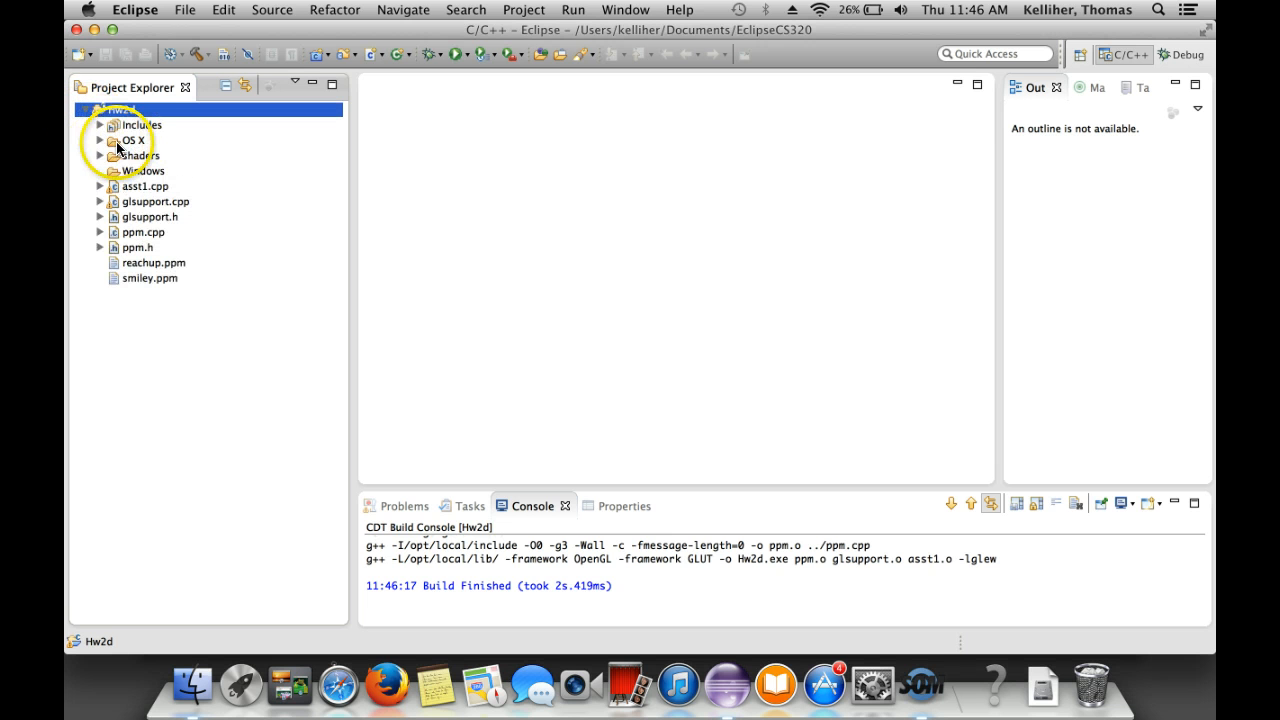
{"action": "left_click", "coordinate": [121, 109]}
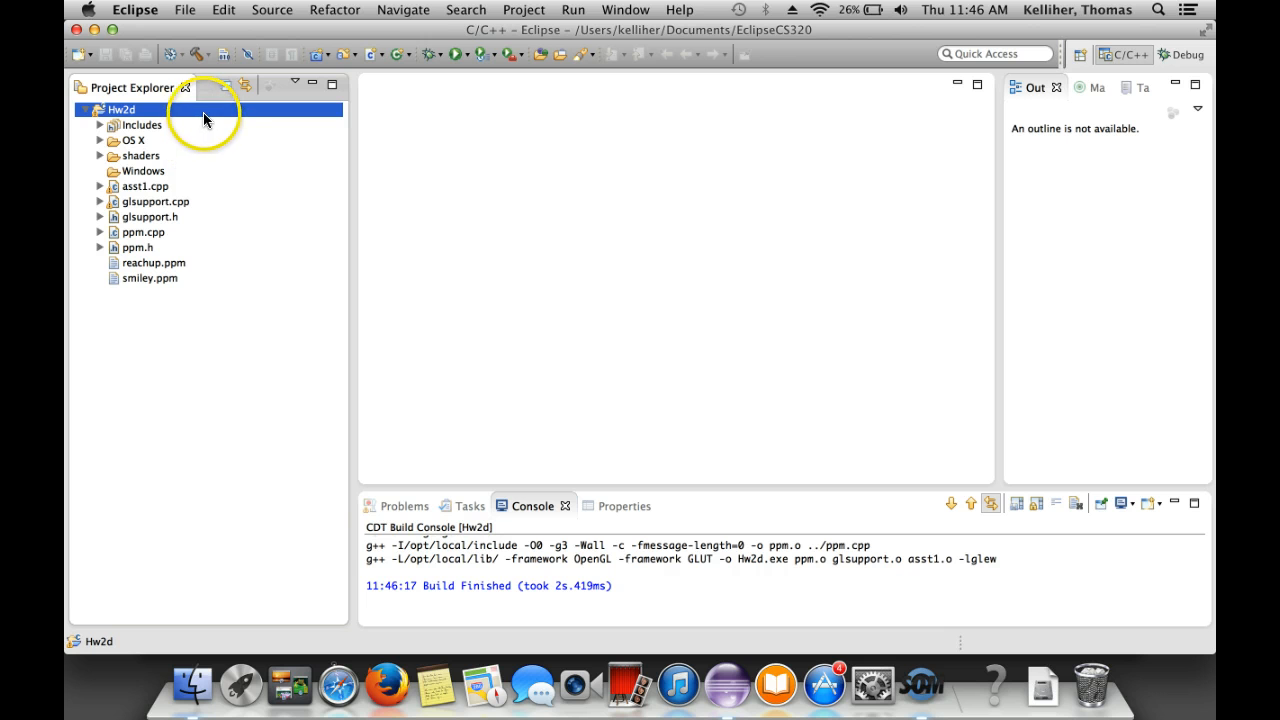
{"action": "right_click", "coordinate": [120, 109]}
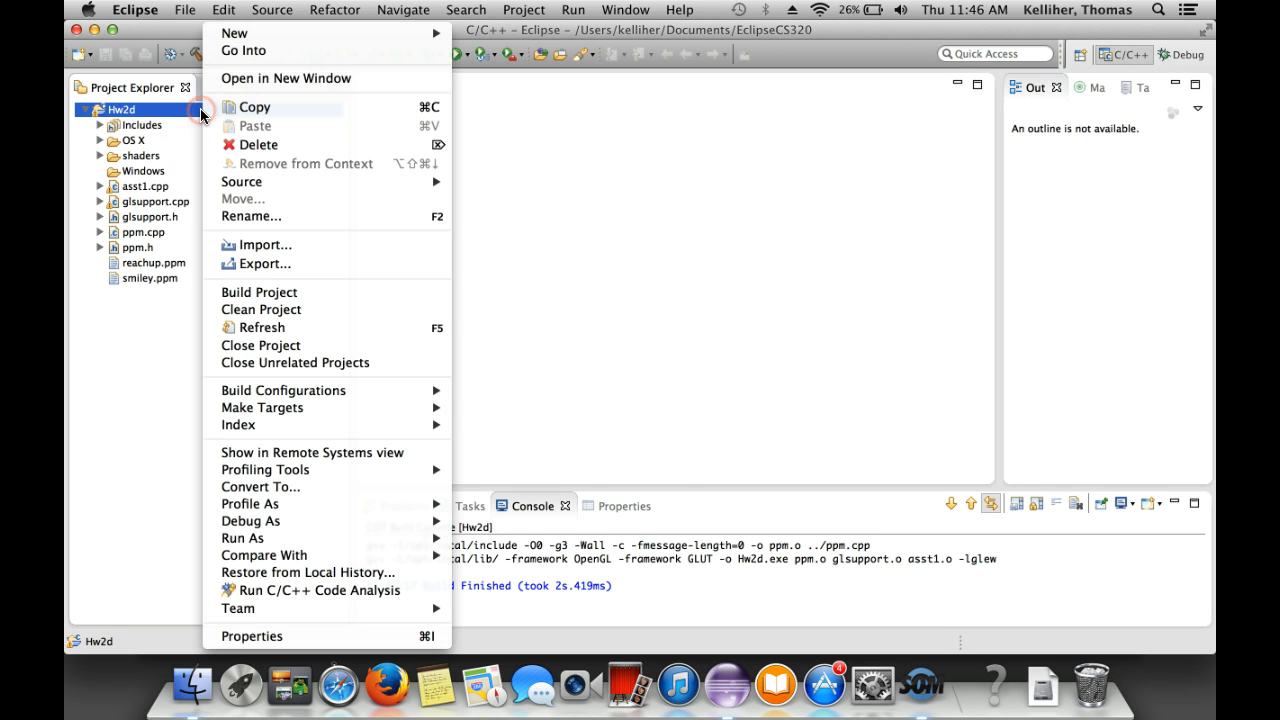
{"action": "mouse_move", "coordinate": [335, 487]}
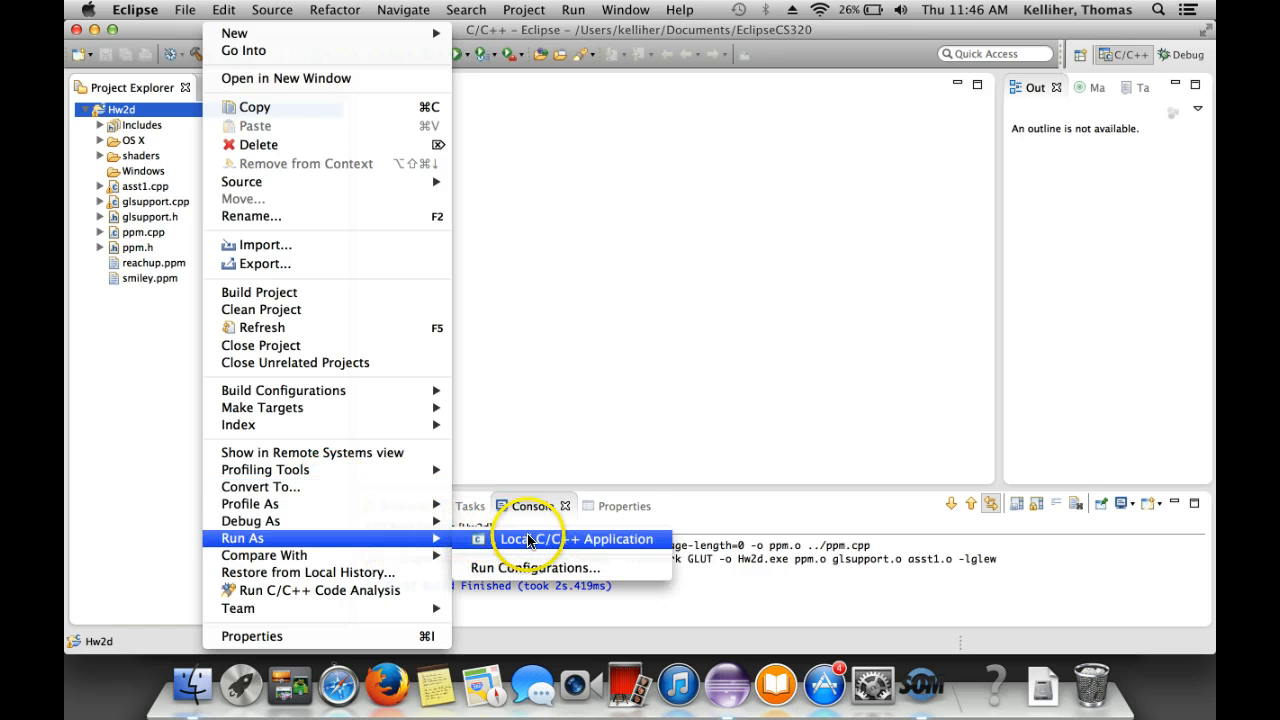
{"action": "left_click", "coordinate": [578, 539]}
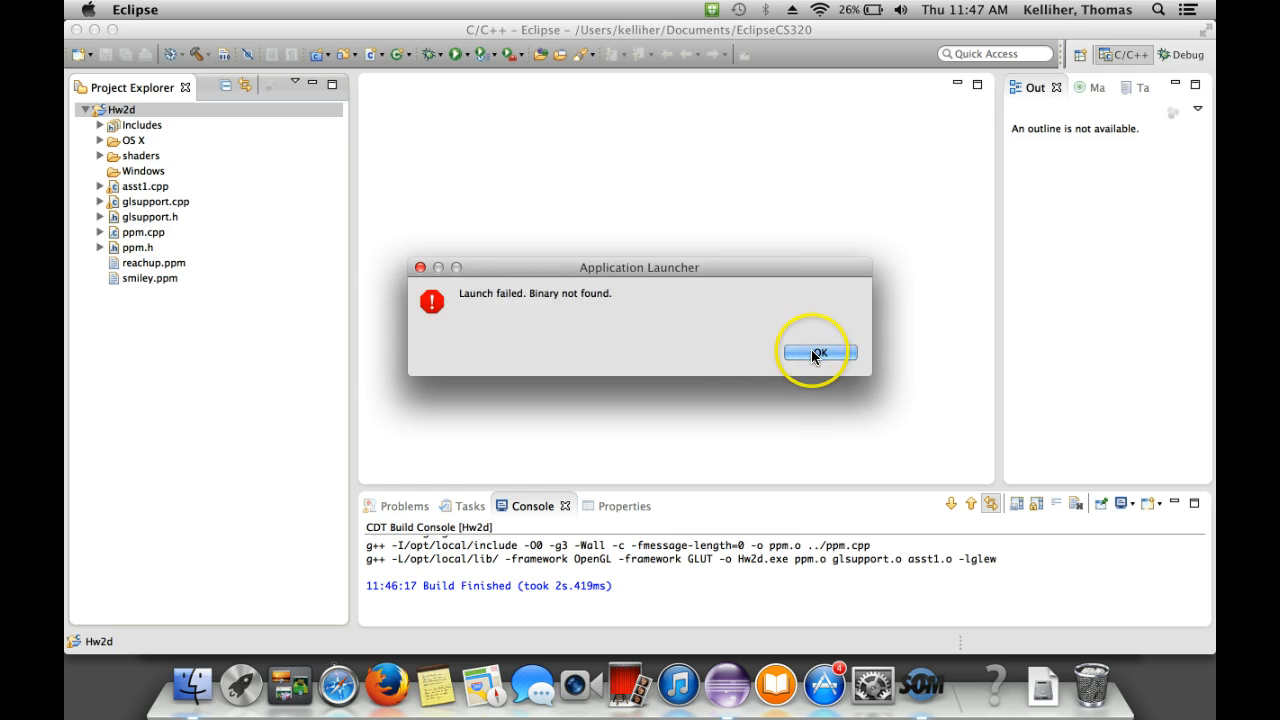
{"action": "left_click", "coordinate": [815, 353]}
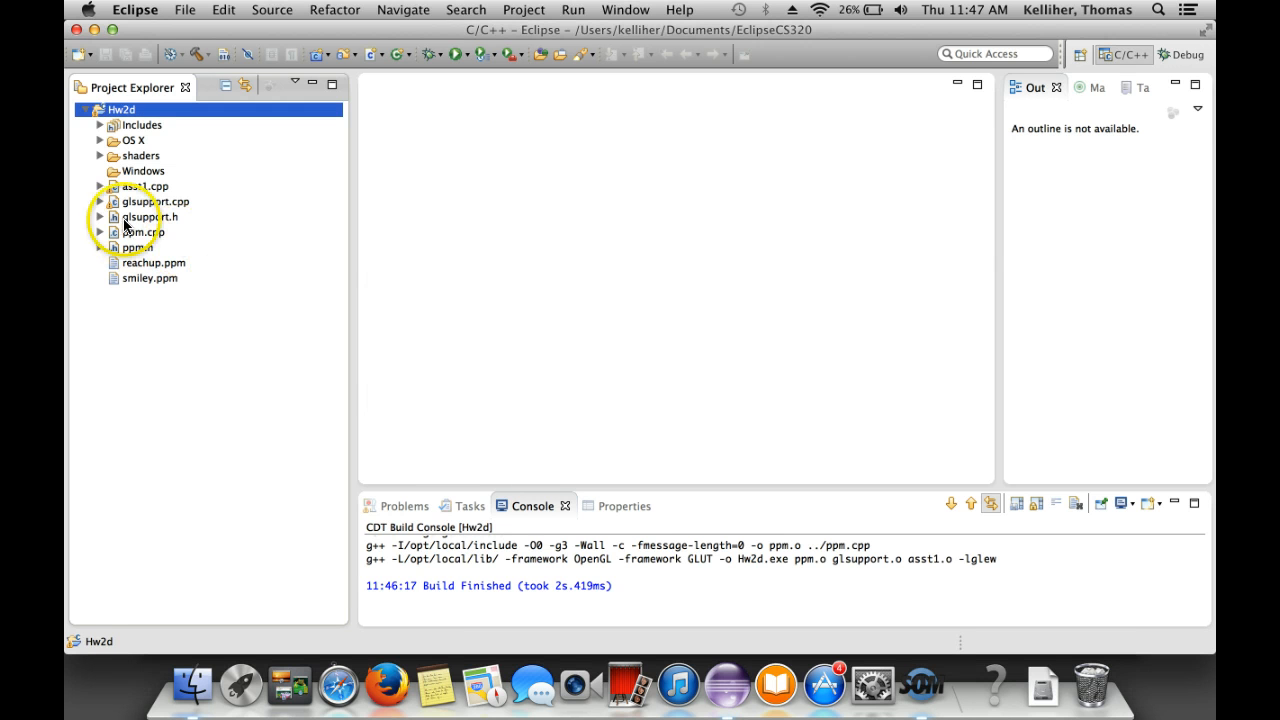
Expand the OS X build folder and open the Run Configurations dialog.
{"action": "left_click", "coordinate": [100, 140]}
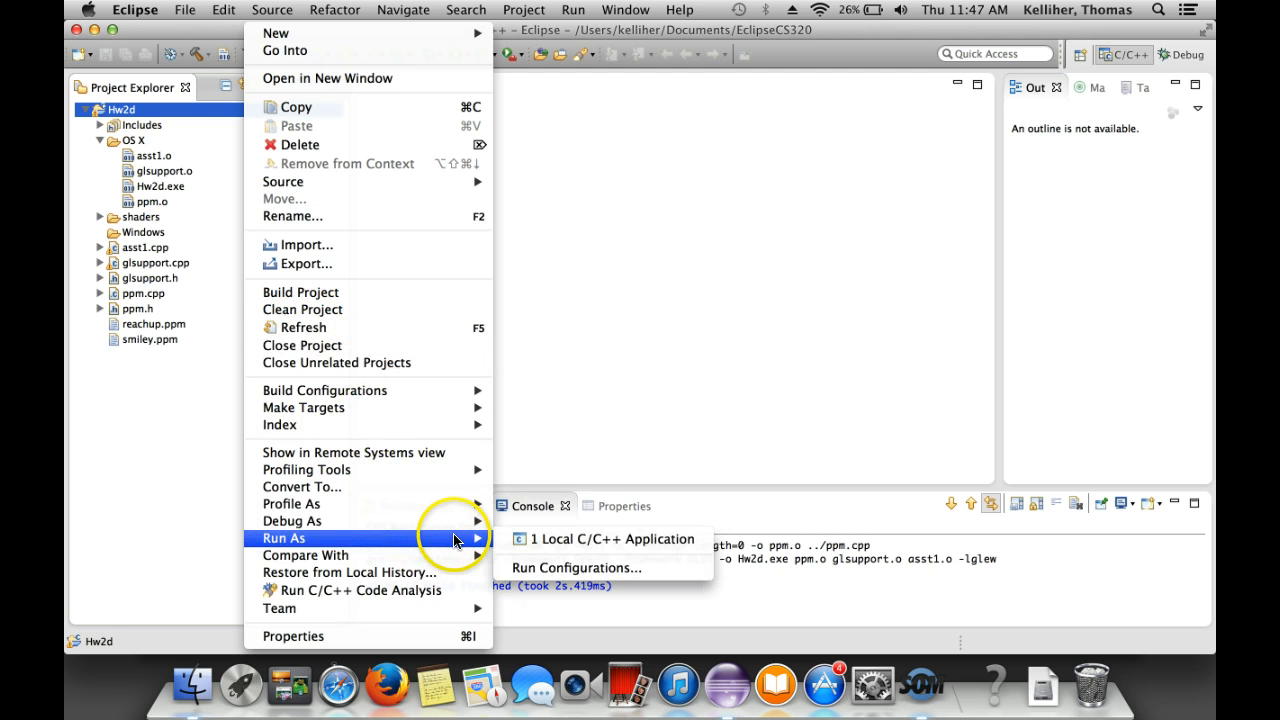
{"action": "mouse_move", "coordinate": [575, 567]}
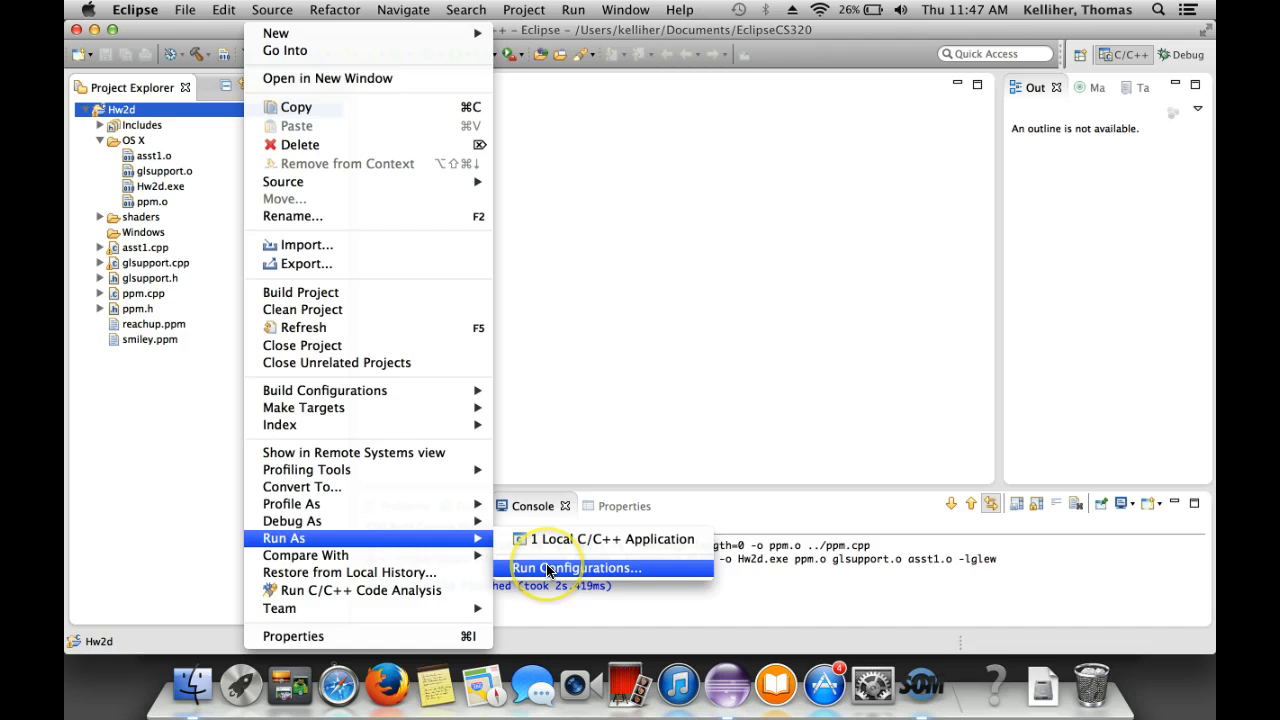
{"action": "left_click", "coordinate": [576, 568]}
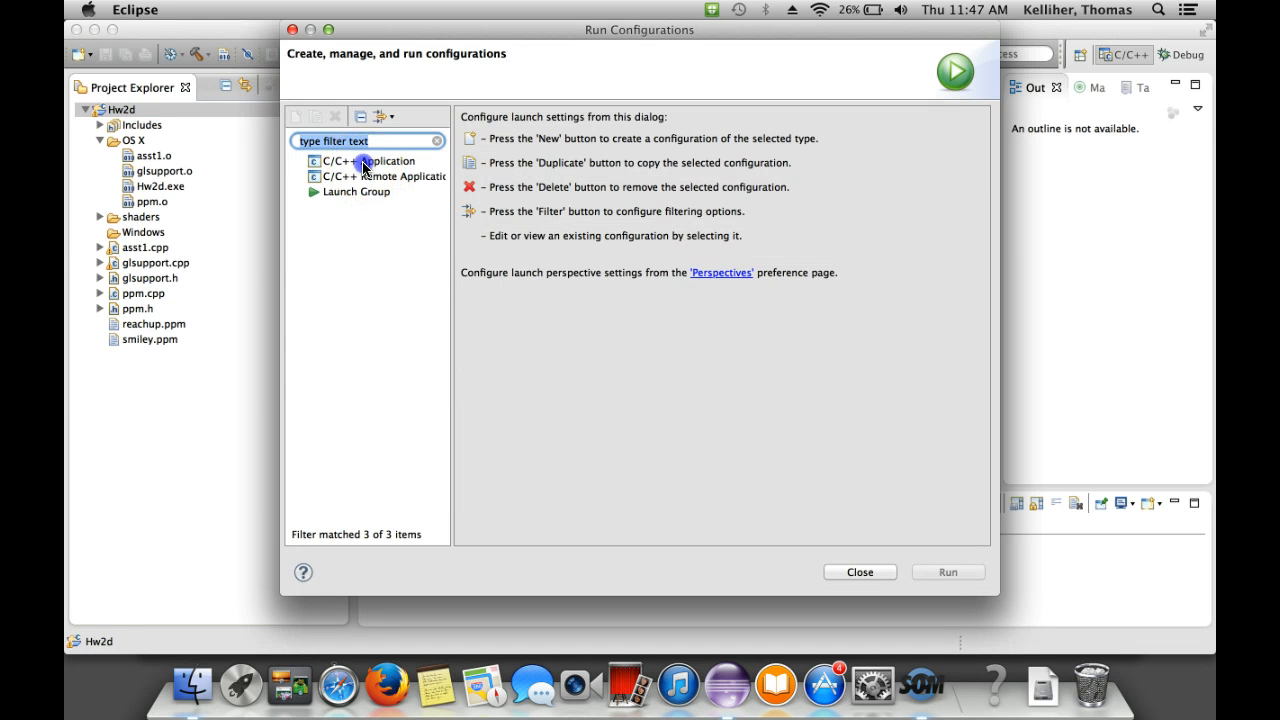
Create C/C++ Application configuration 'Hw2d OS X' with program path OS X/Hw2d.exe.
{"action": "left_click", "coordinate": [372, 161]}
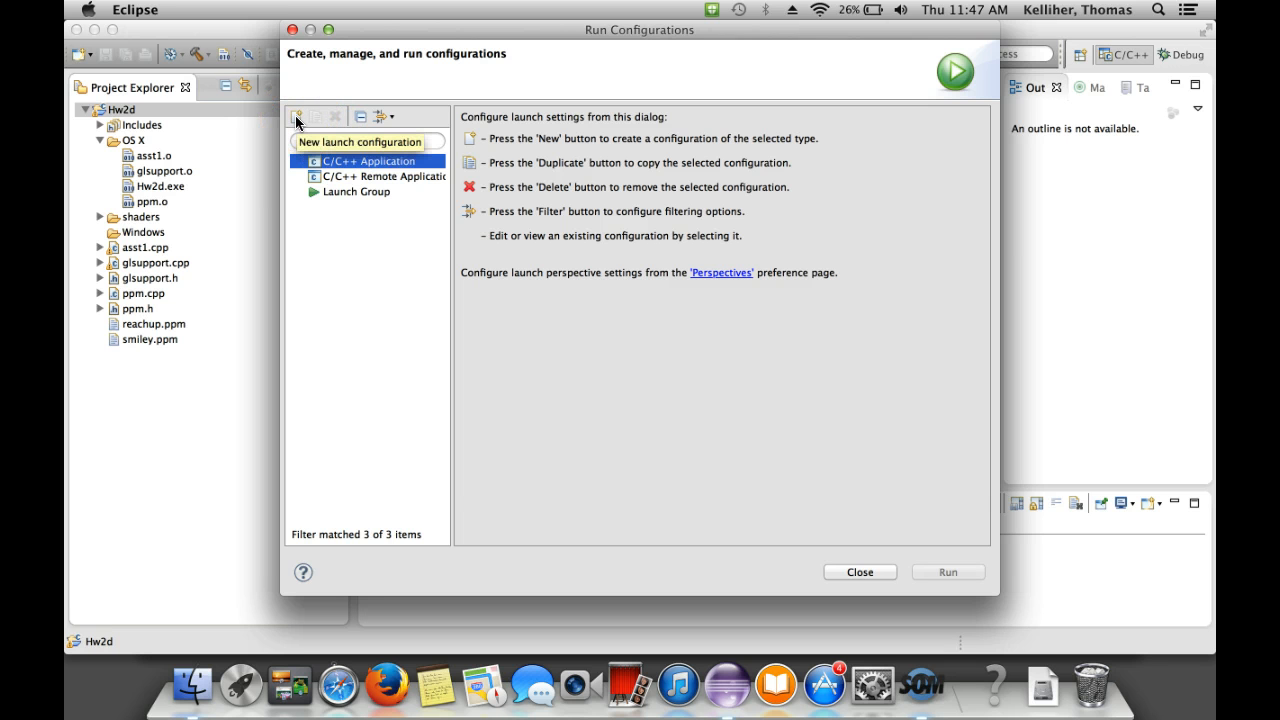
{"action": "left_click", "coordinate": [297, 116]}
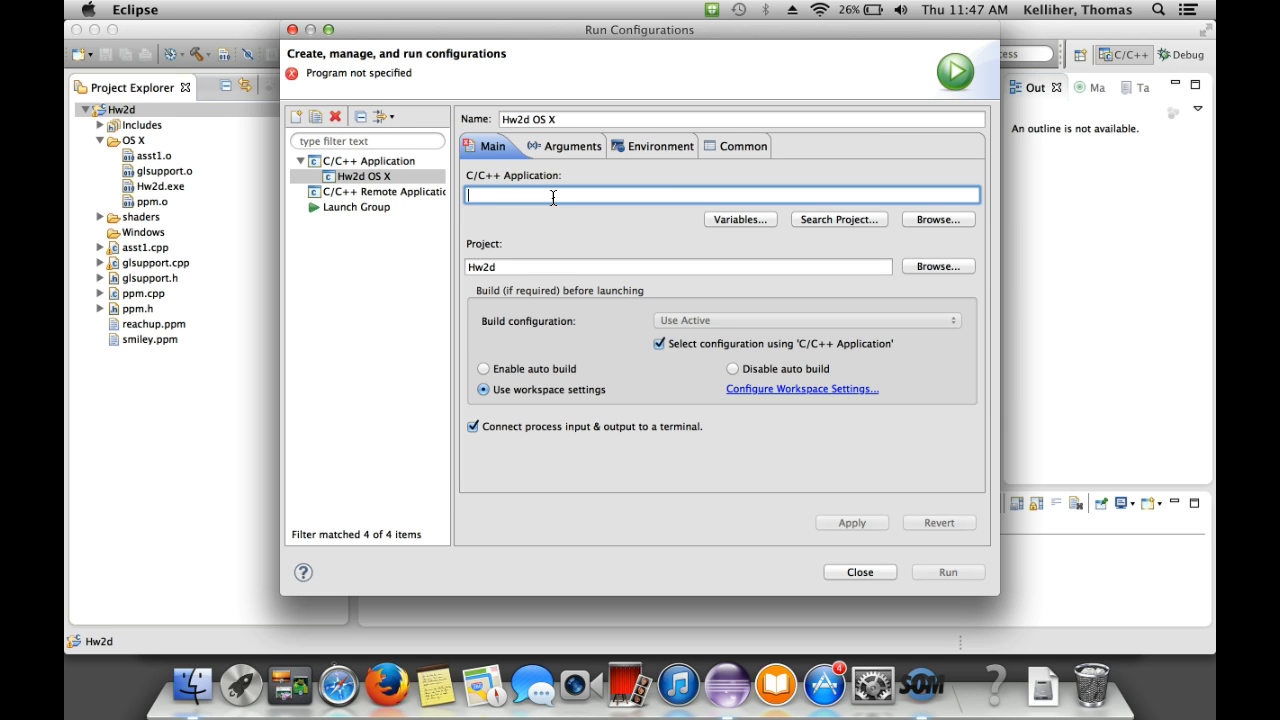
{"action": "type", "text": "OS X"}
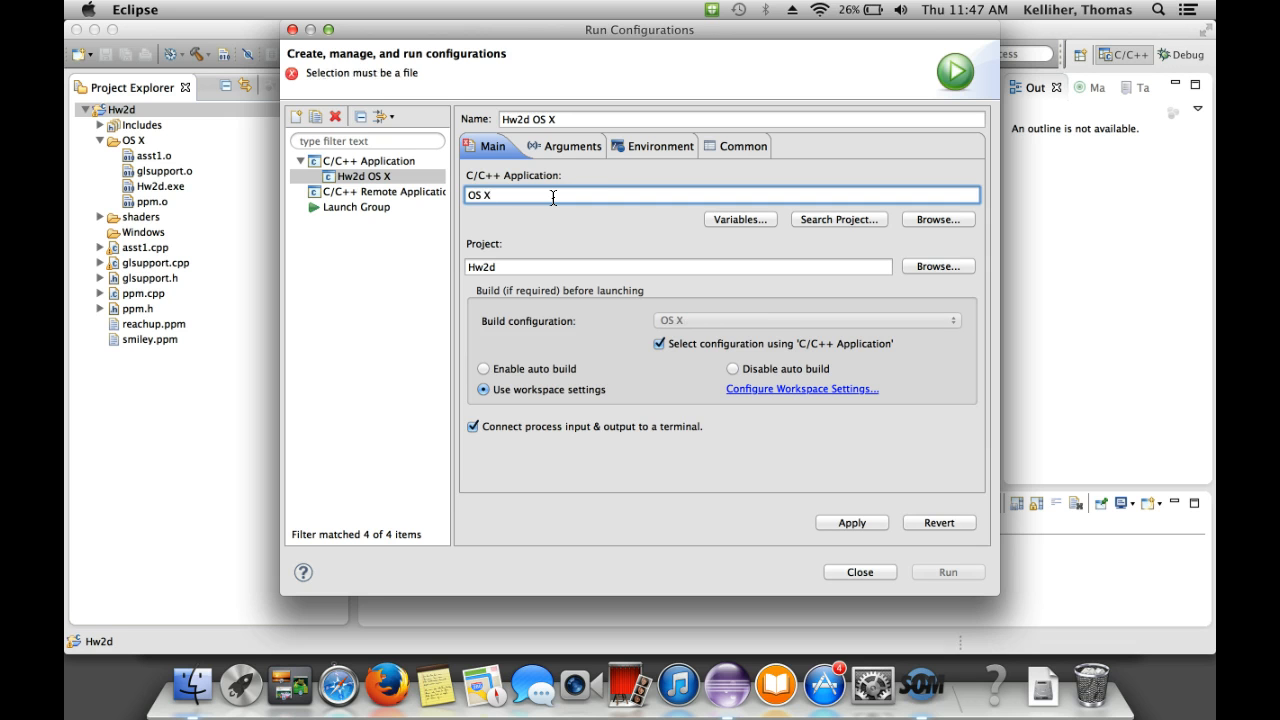
{"action": "type", "text": "/H"}
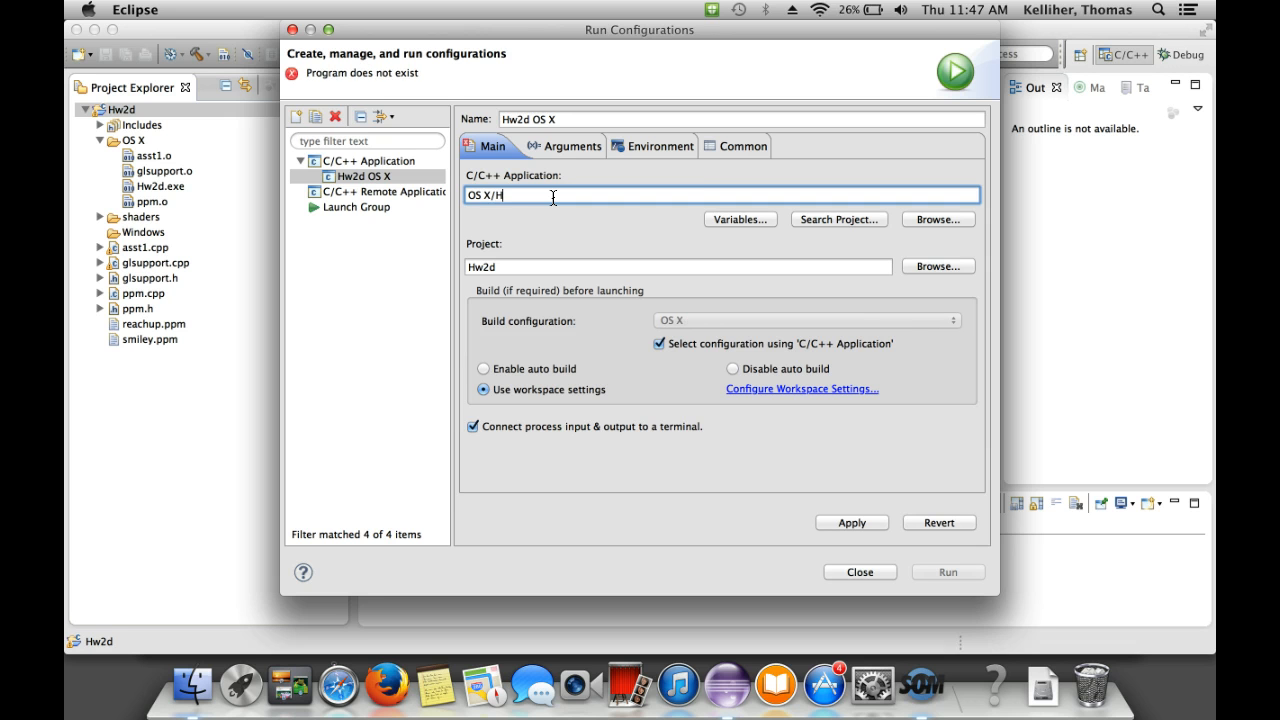
{"action": "type", "text": "w2d"}
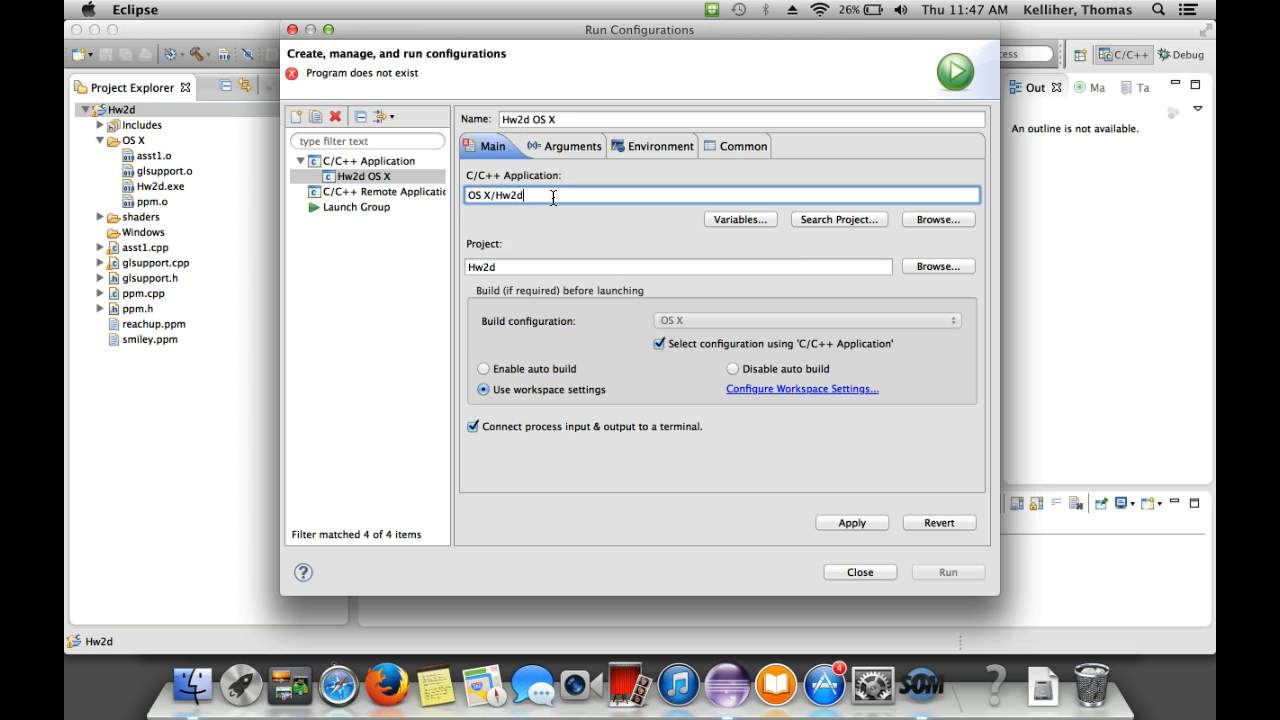
{"action": "type", "text": ".exe"}
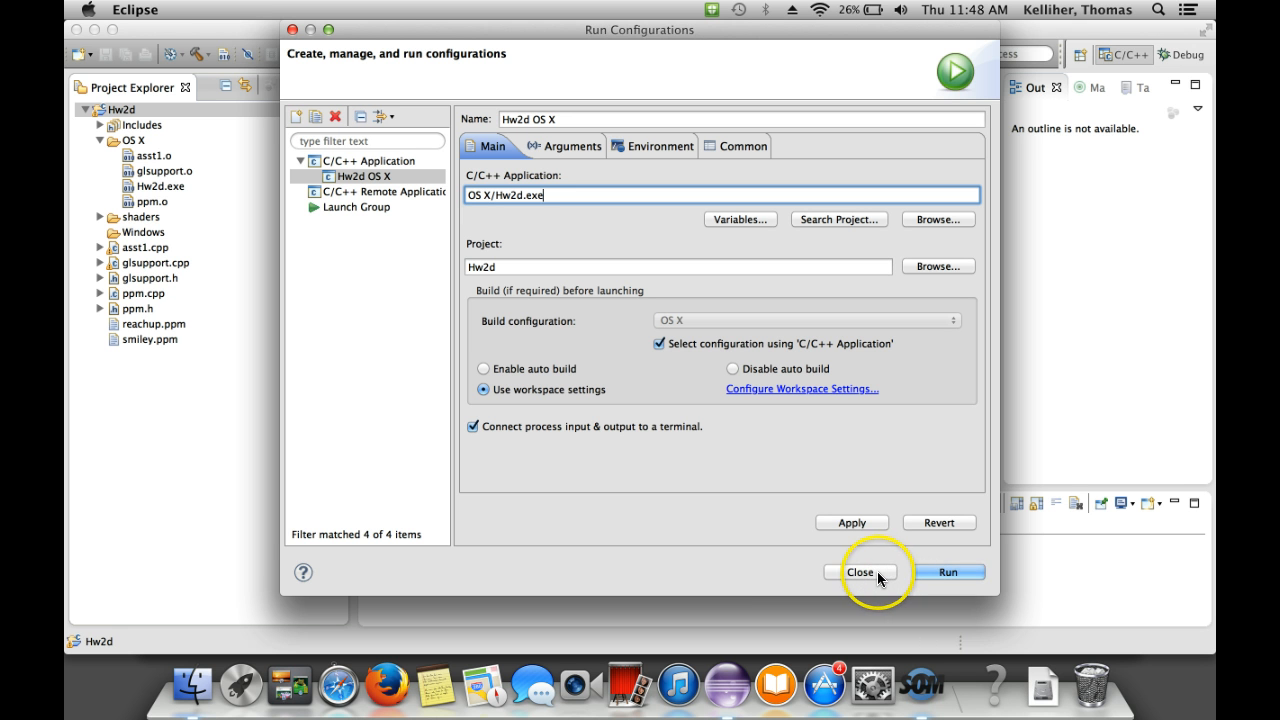
{"action": "left_click", "coordinate": [860, 572]}
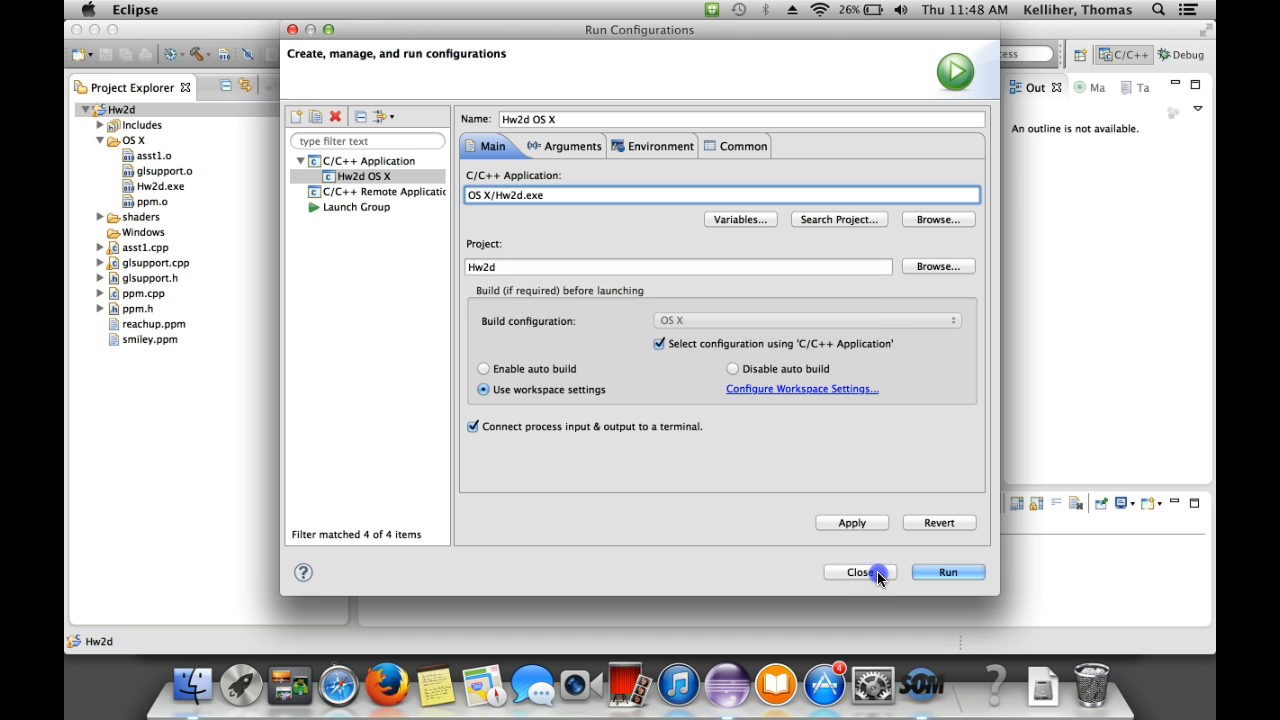
Close the Run Configurations dialog, saving the Hw2d OS X configuration.
{"action": "left_click", "coordinate": [859, 571]}
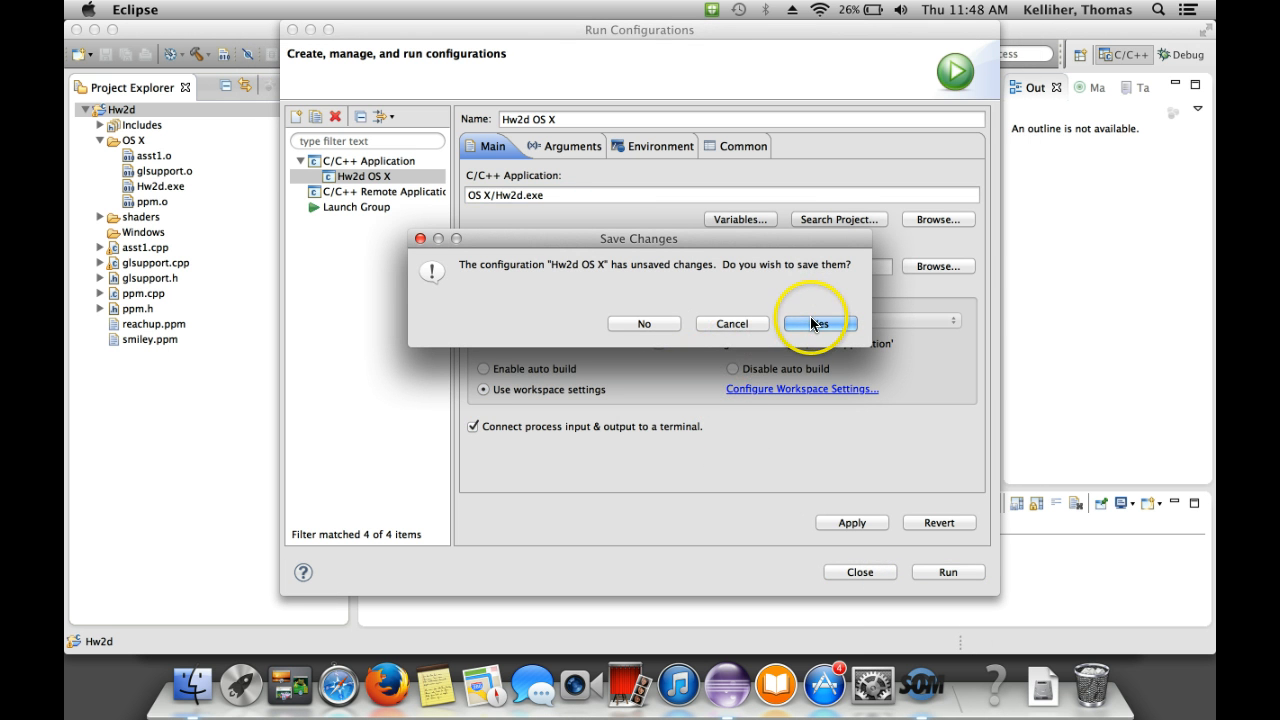
{"action": "left_click", "coordinate": [818, 323]}
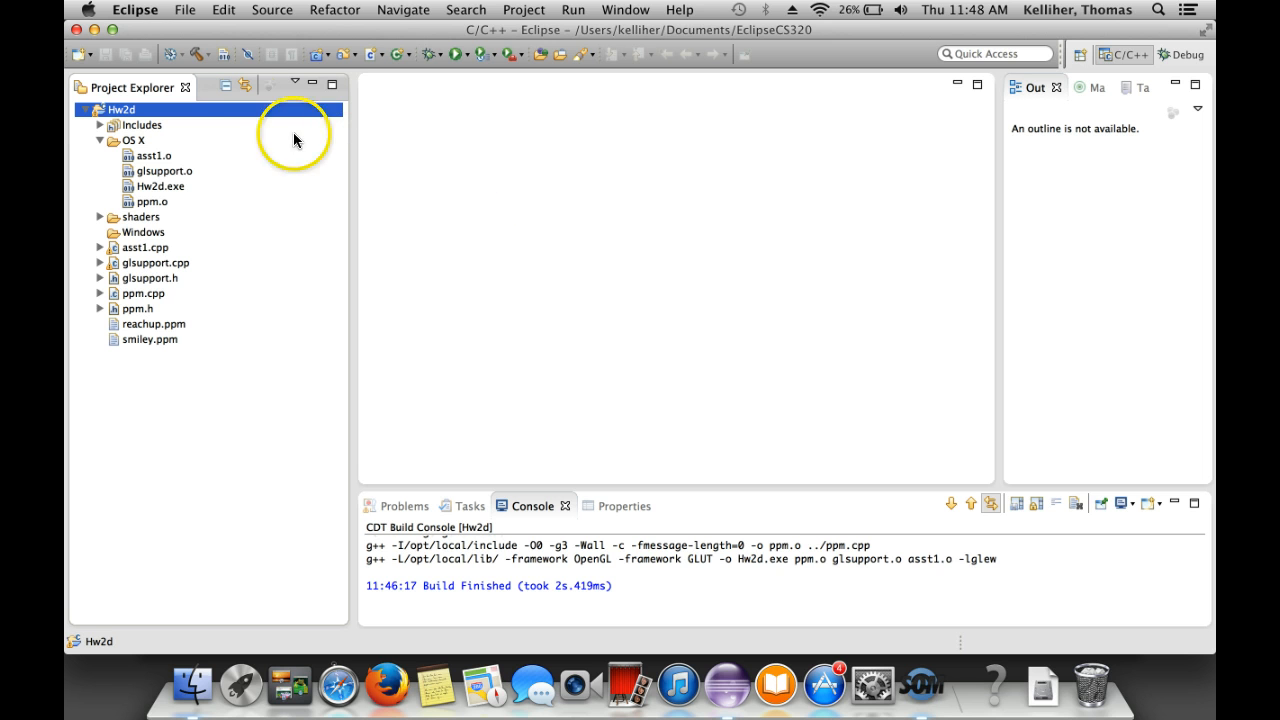
{"action": "right_click", "coordinate": [121, 109]}
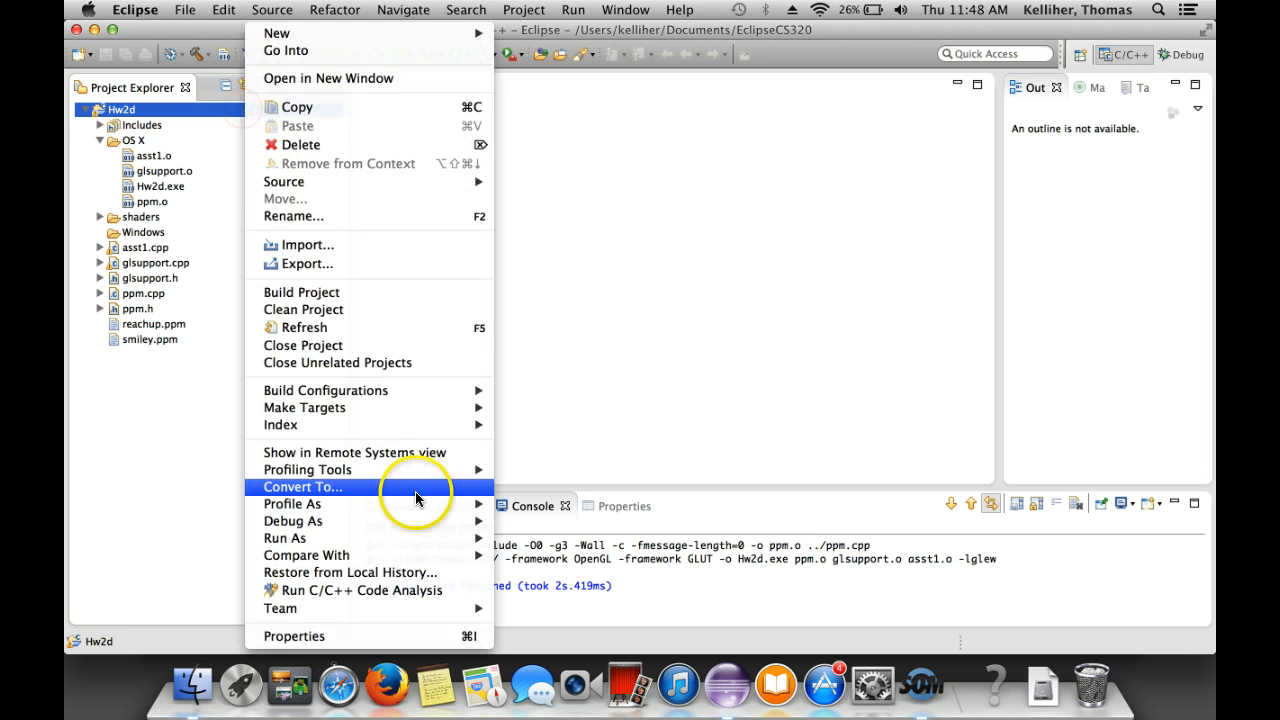
{"action": "mouse_move", "coordinate": [285, 538]}
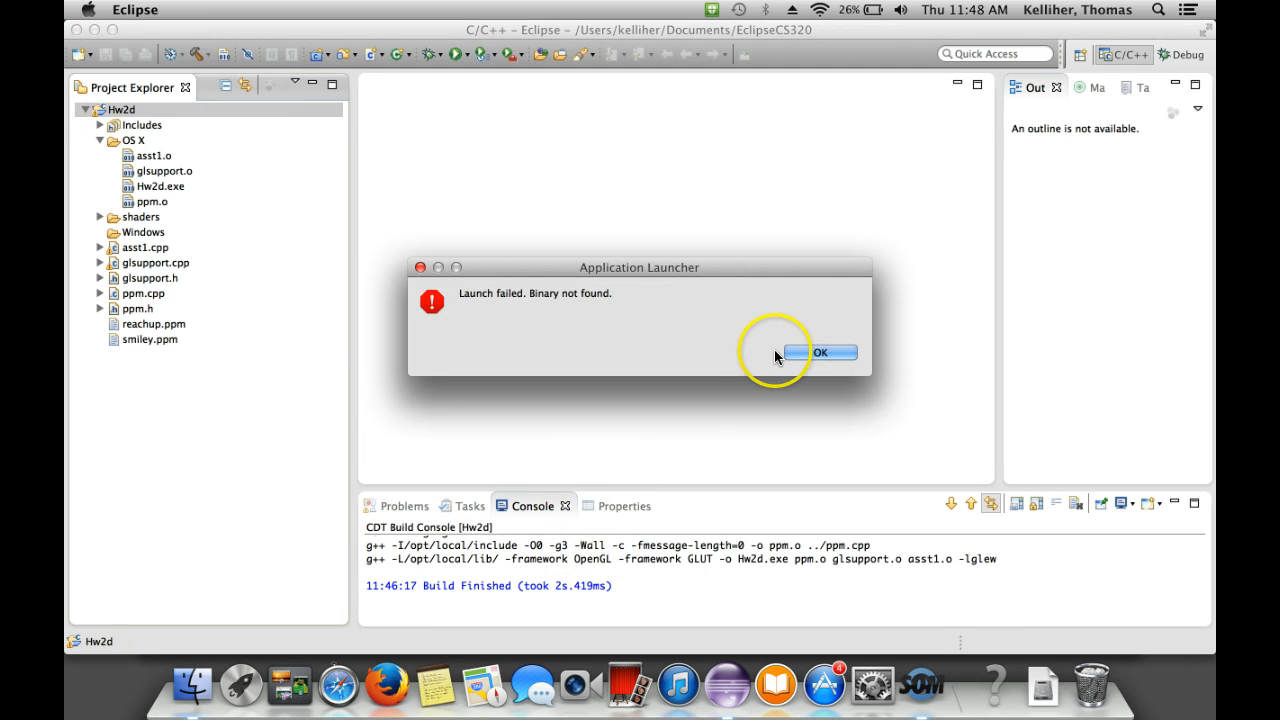
{"action": "left_click", "coordinate": [818, 352]}
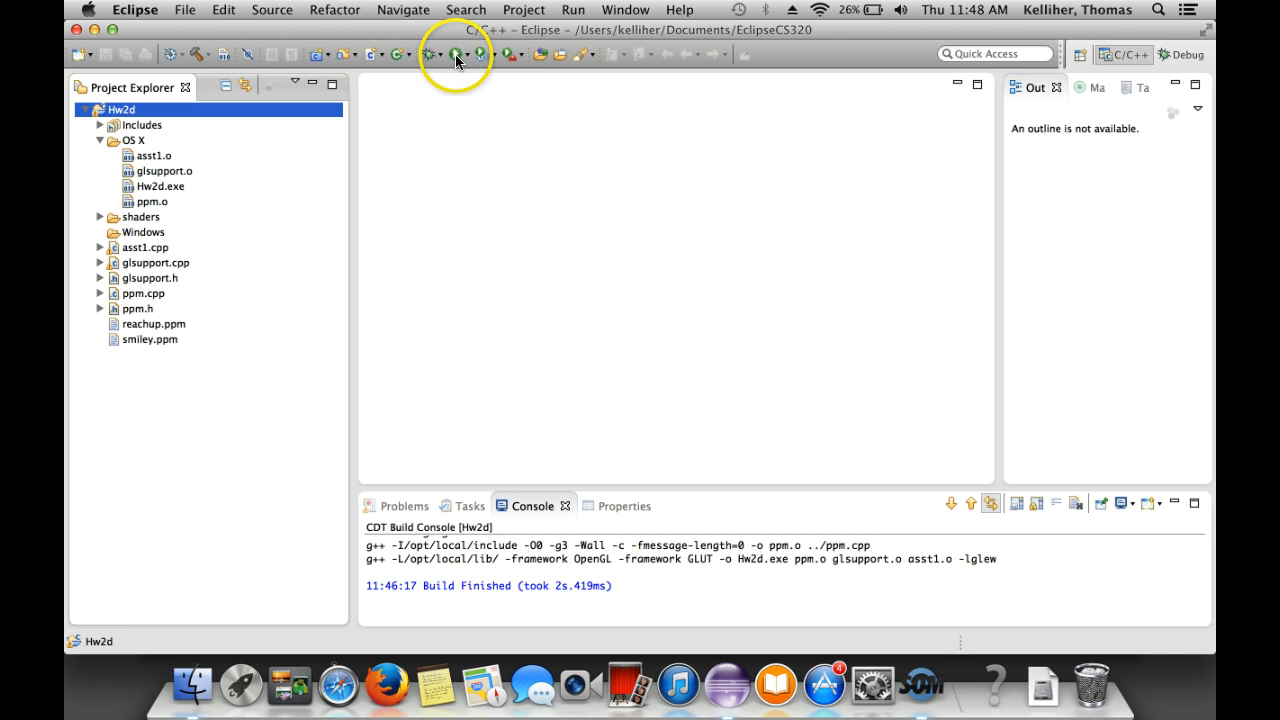
Launch Hw2d OS X to show the Hello World smiley window.
{"action": "left_click", "coordinate": [456, 54]}
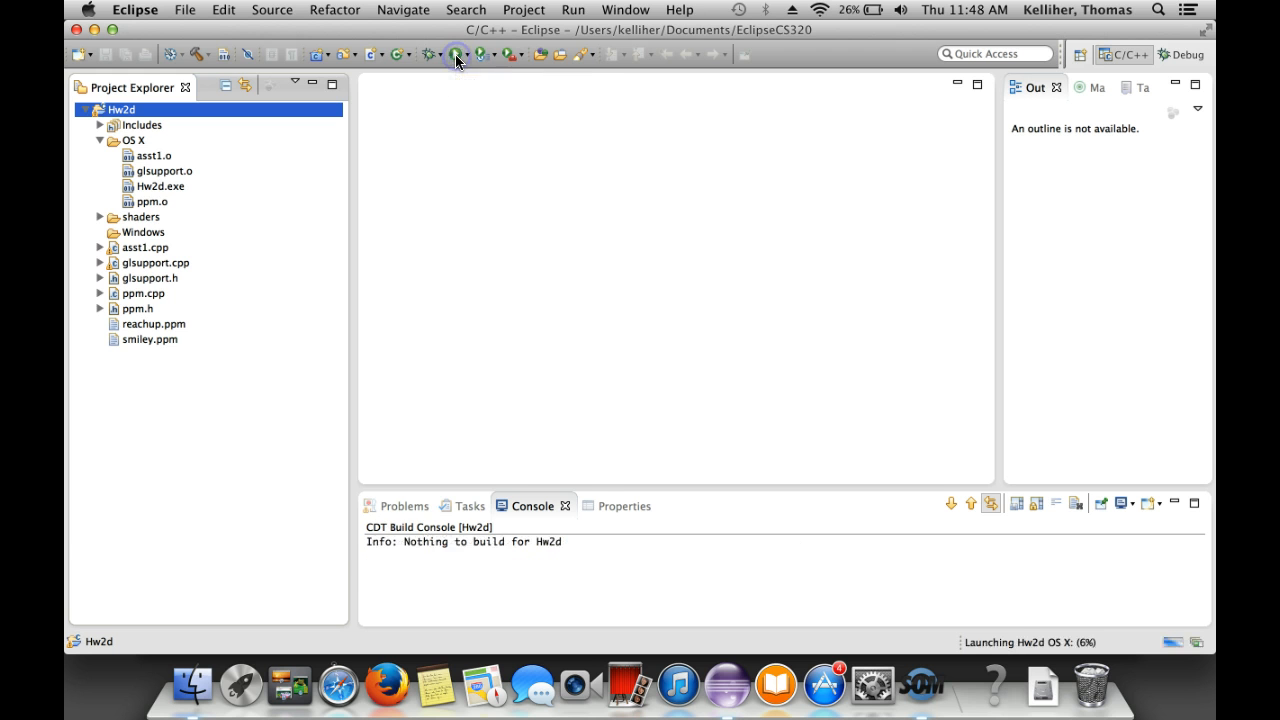
{"action": "left_click", "coordinate": [456, 55]}
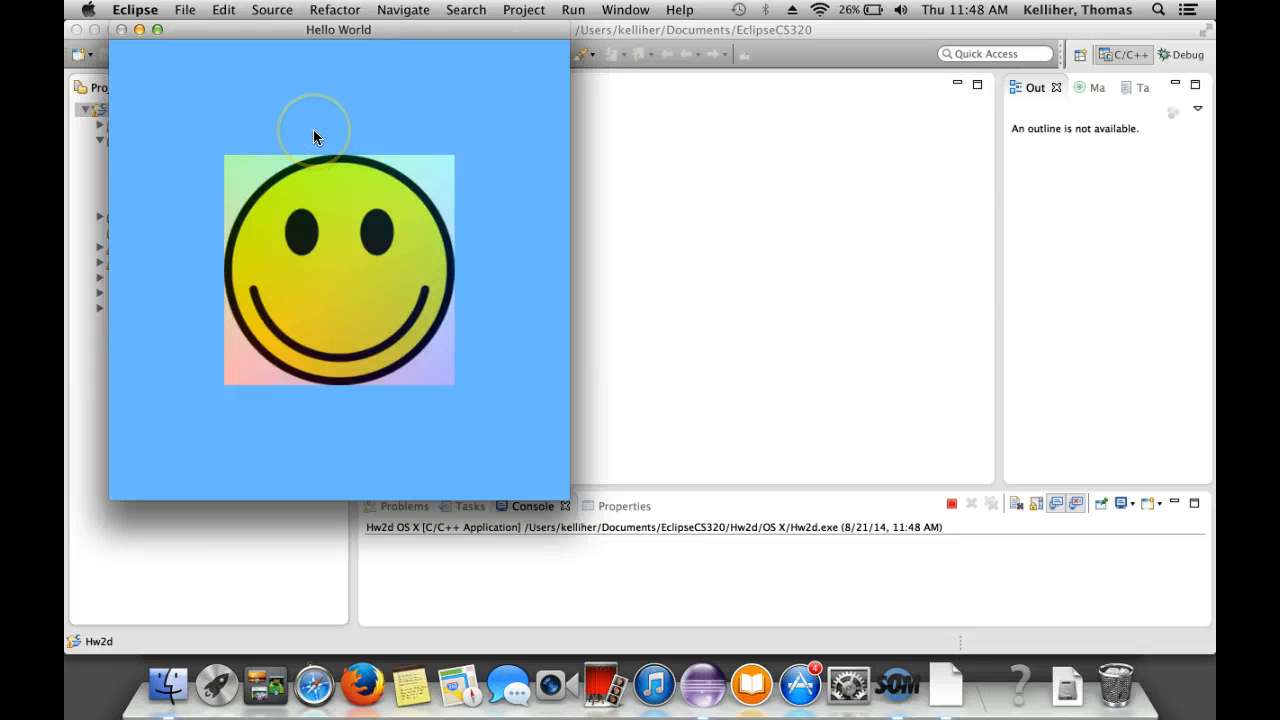
{"action": "mouse_move", "coordinate": [237, 39]}
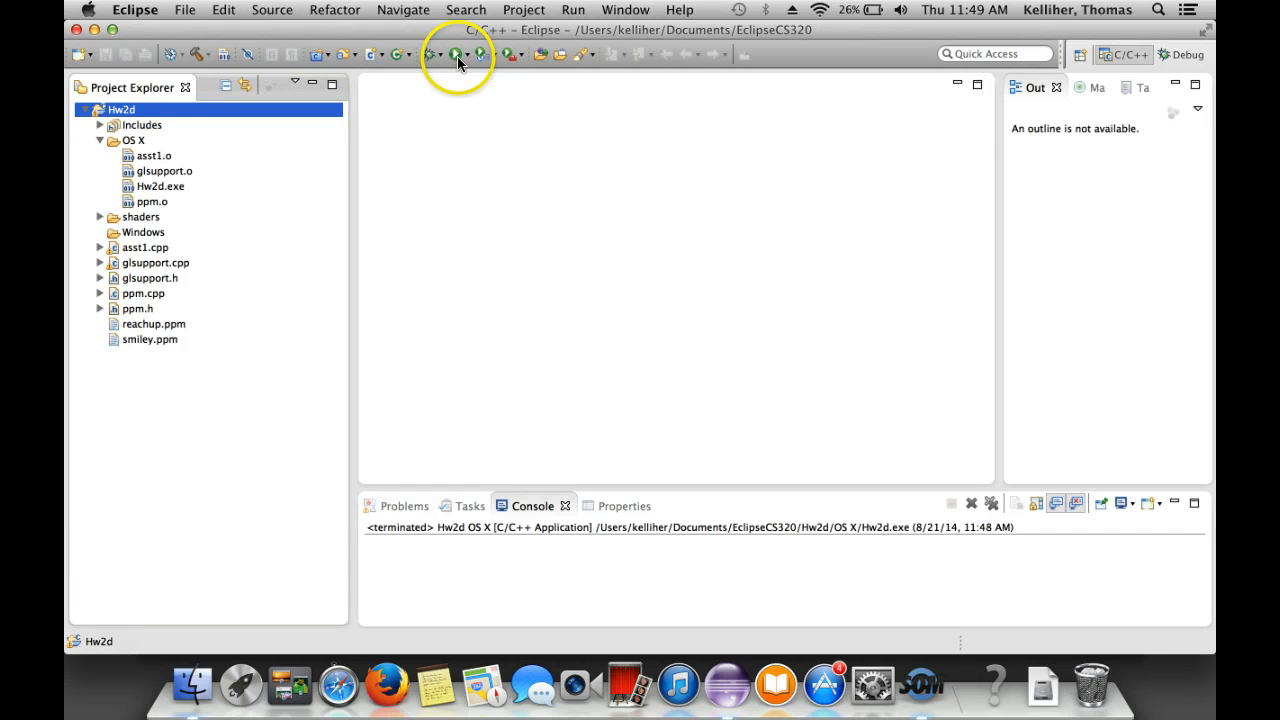
{"action": "mouse_move", "coordinate": [457, 54]}
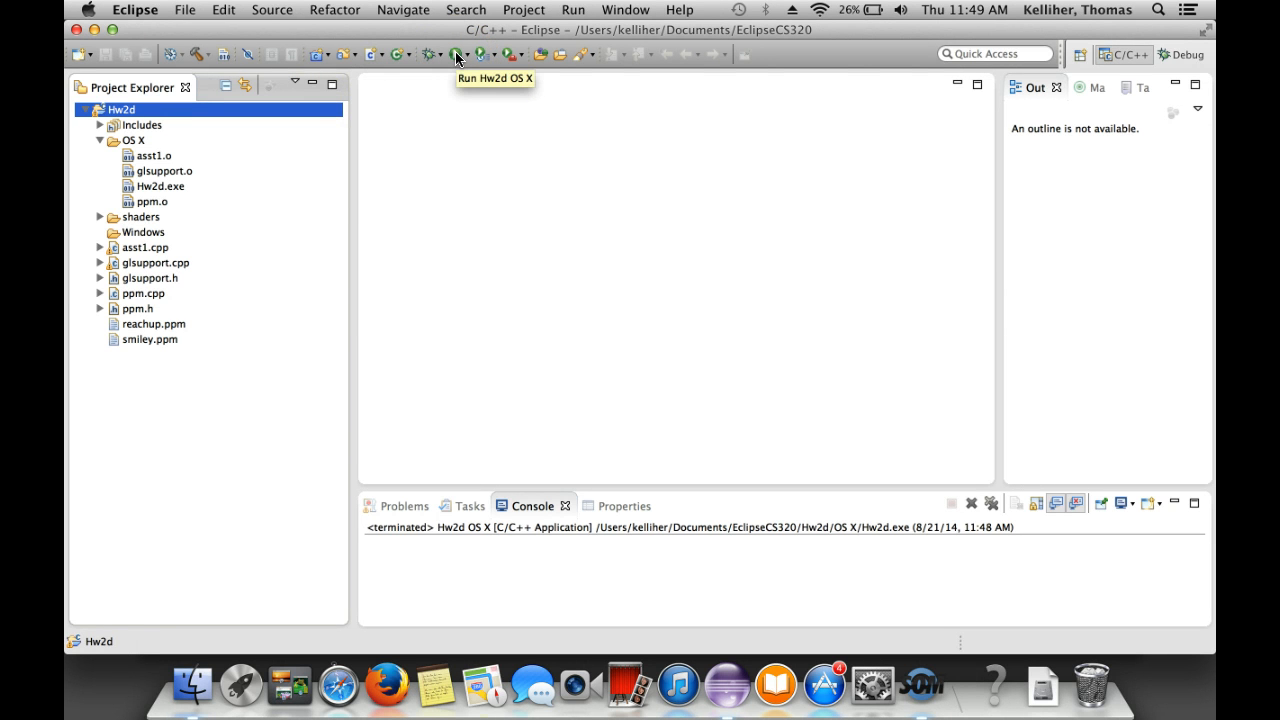